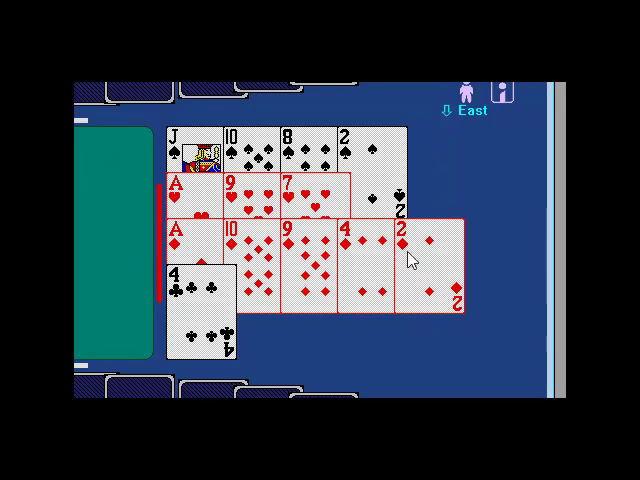
mouse_move(424, 264)
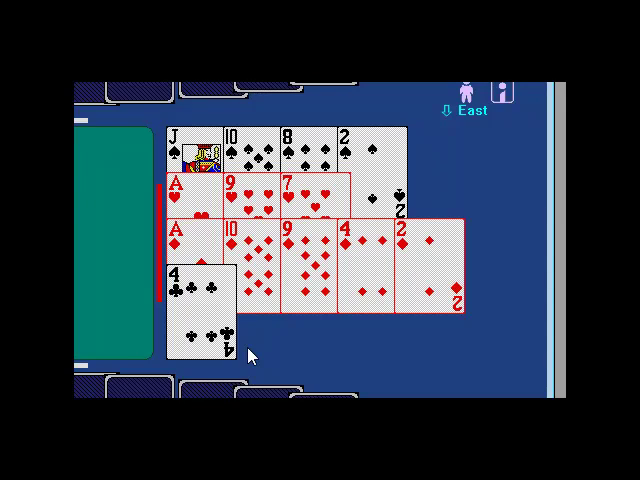
mouse_move(216, 292)
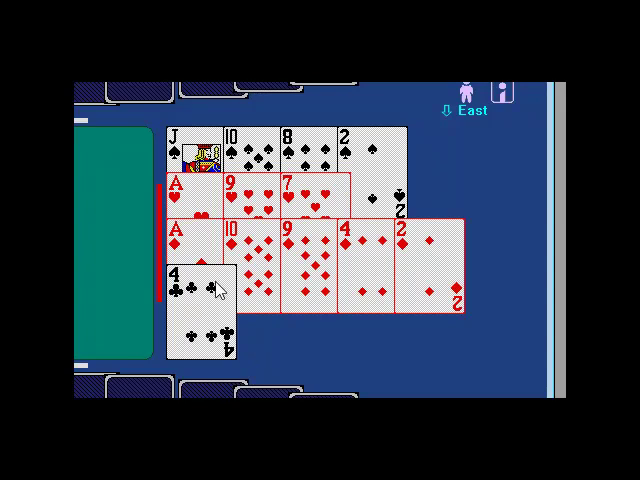